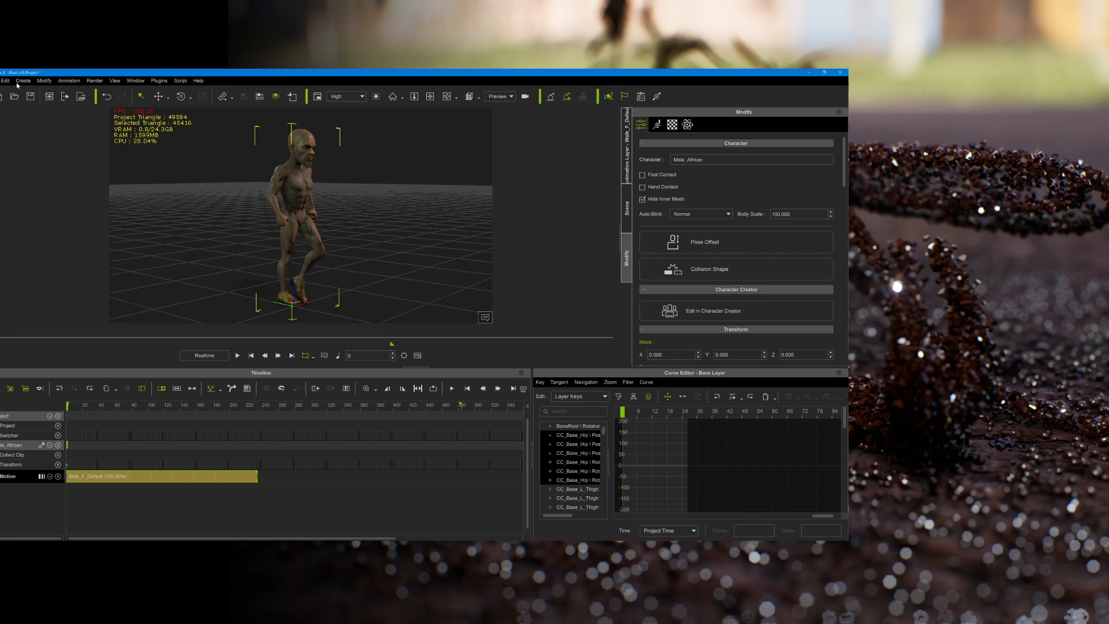
- View the camera navigation presets, then expand the project's FPS dropdown under Time Unit
left_click(669, 185)
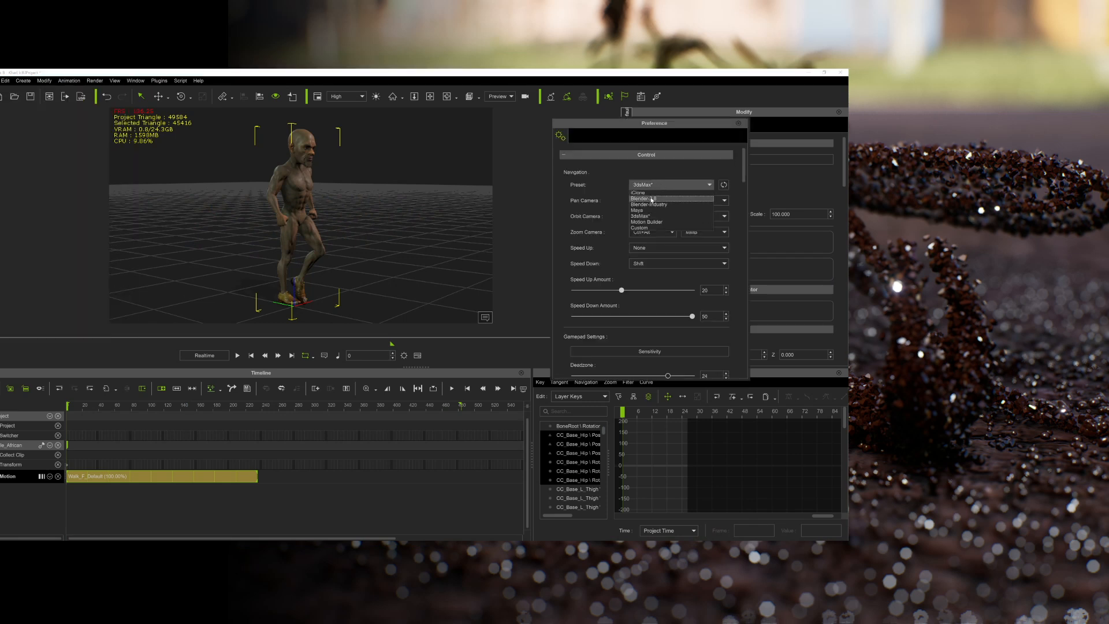
left_click(639, 215)
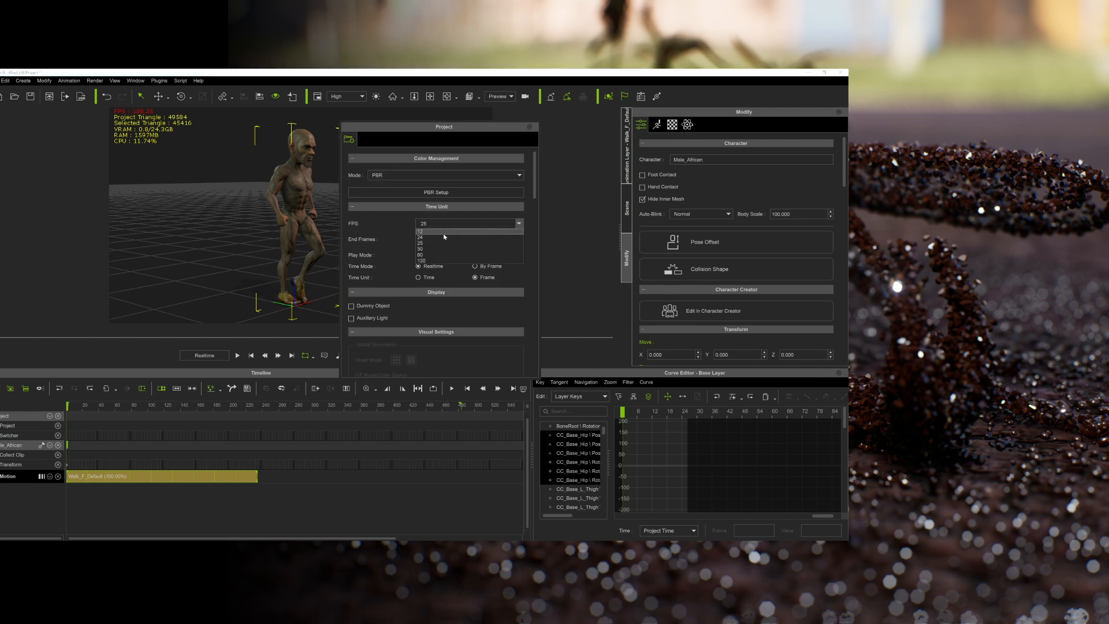
- Choose a new frame rate from the Time Unit FPS dropdown, shortening the walk clip
left_click(530, 126)
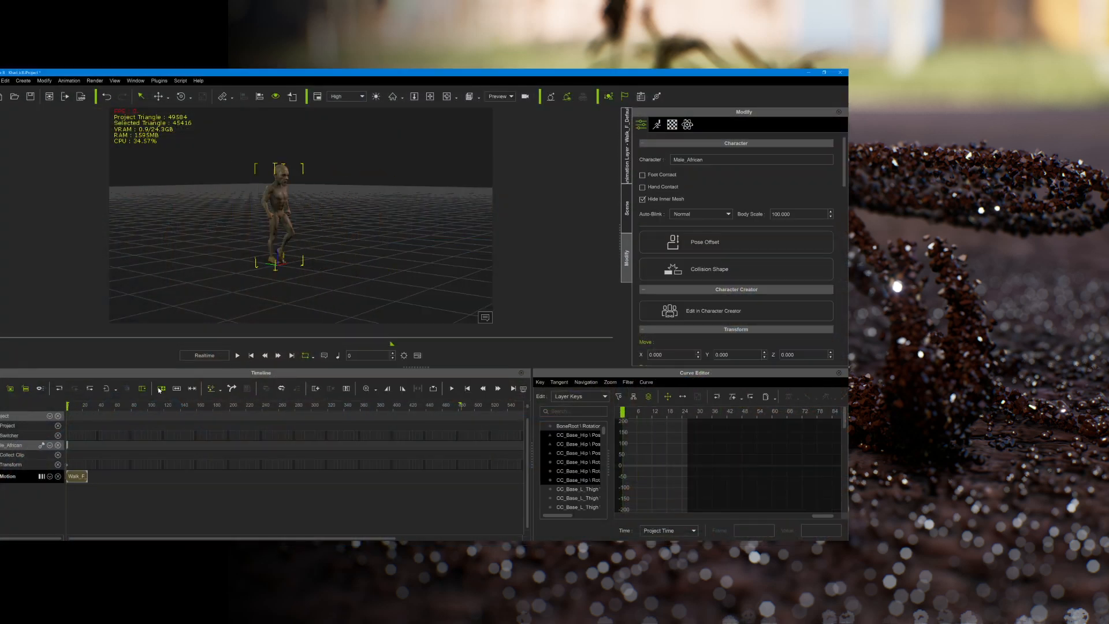
- Open the rocky terrain project and show the Box's Position X/Y/Z curves
left_click(237, 355)
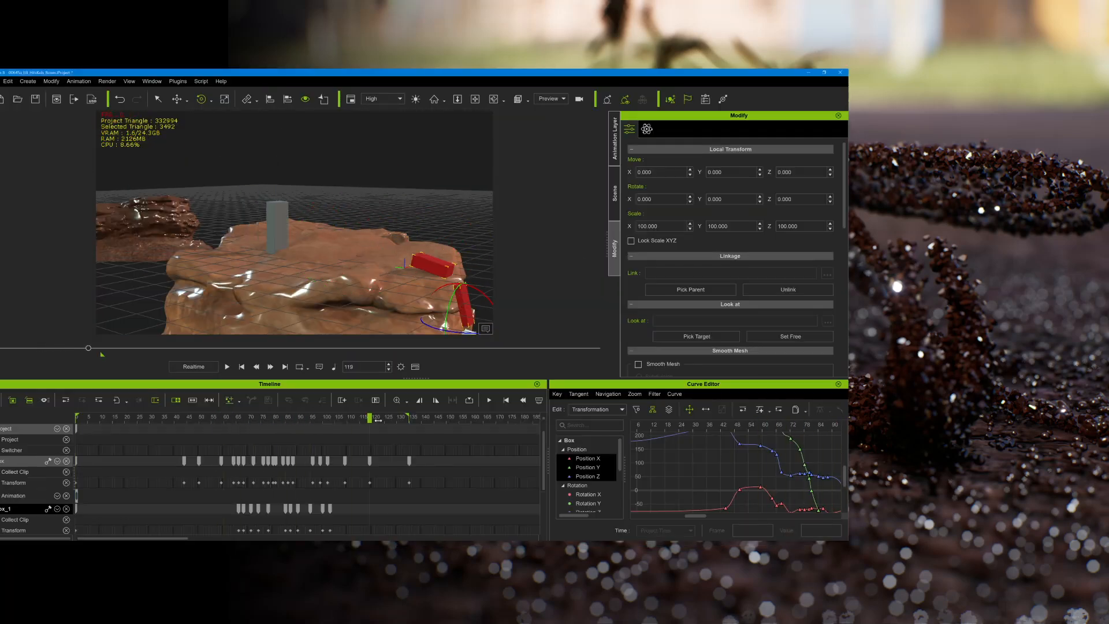
- Show the Scene Manager list of lights, characters and boxes
left_click(225, 367)
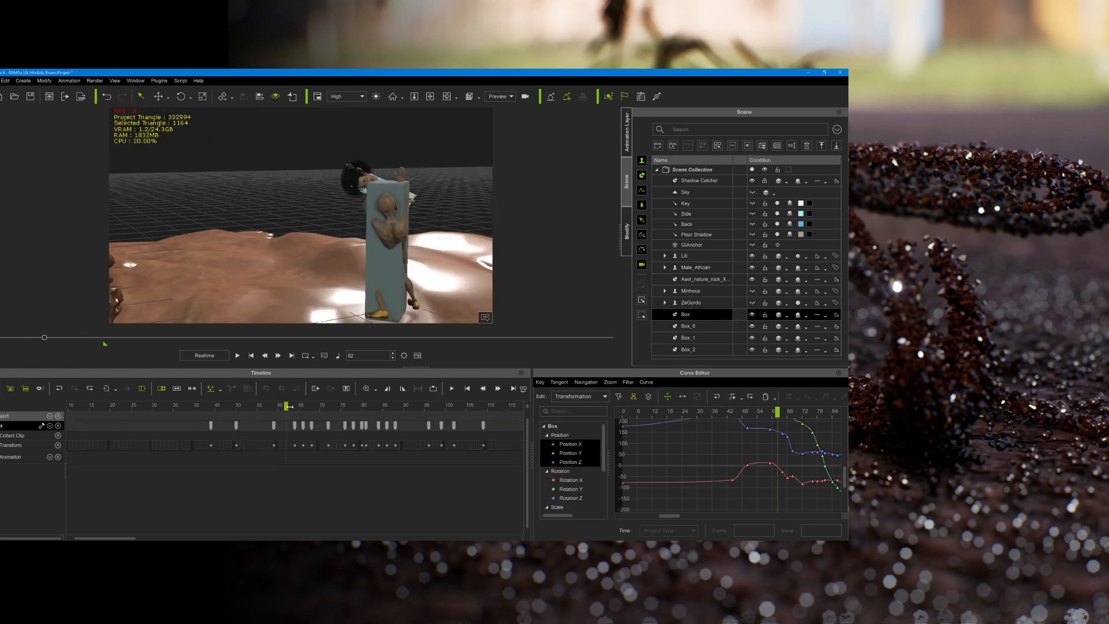
- Select Box_0 to view its position keys, then select Minhoca for its motion tracks
left_click(686, 326)
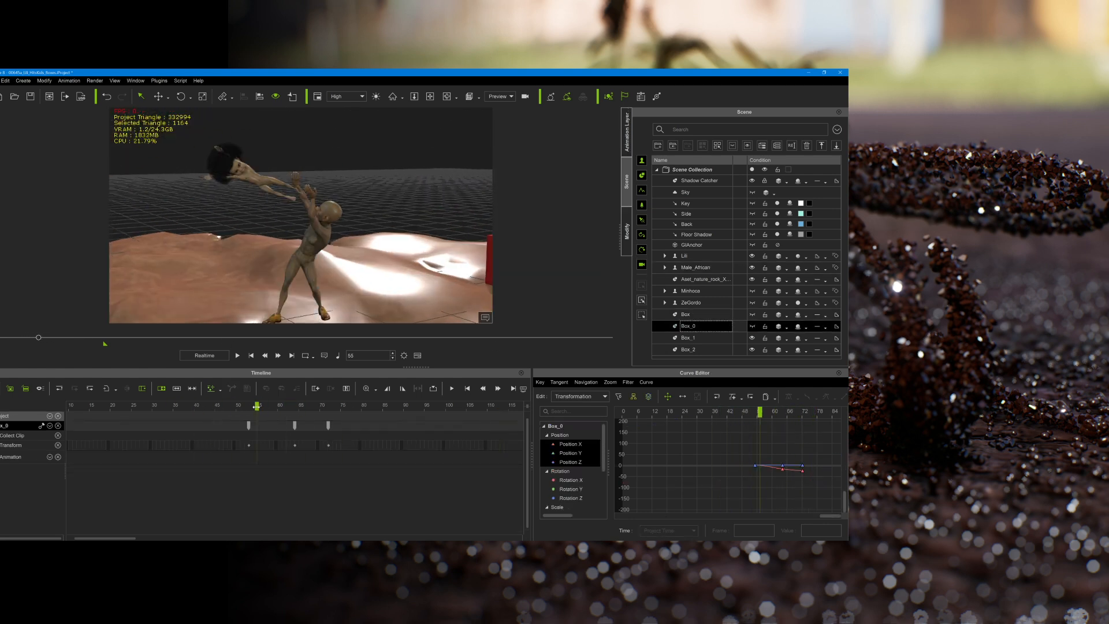
left_click(690, 291)
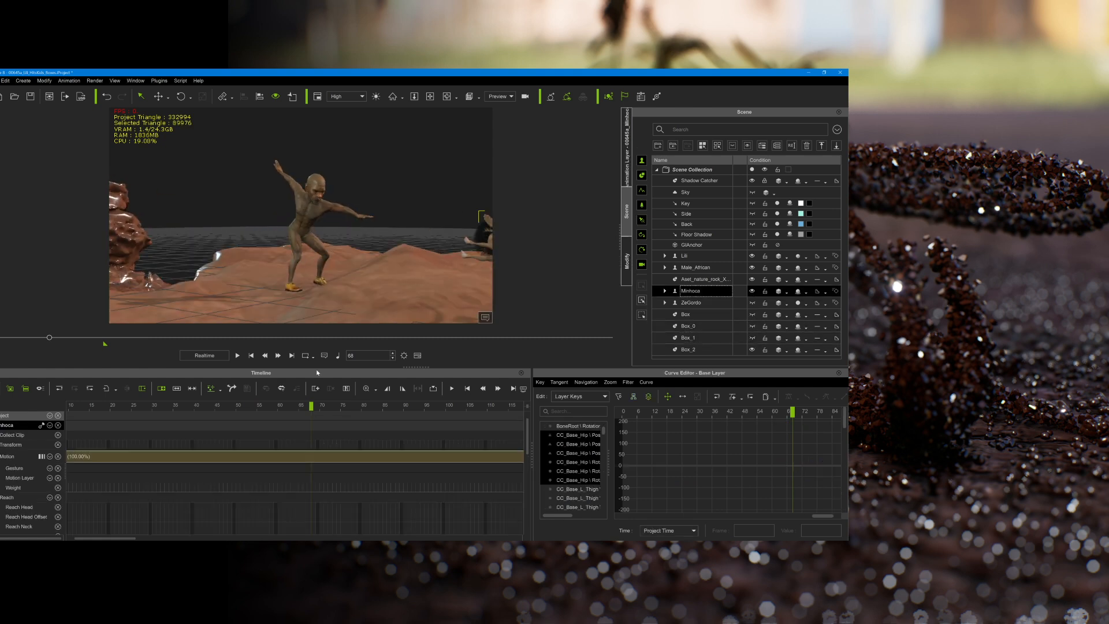